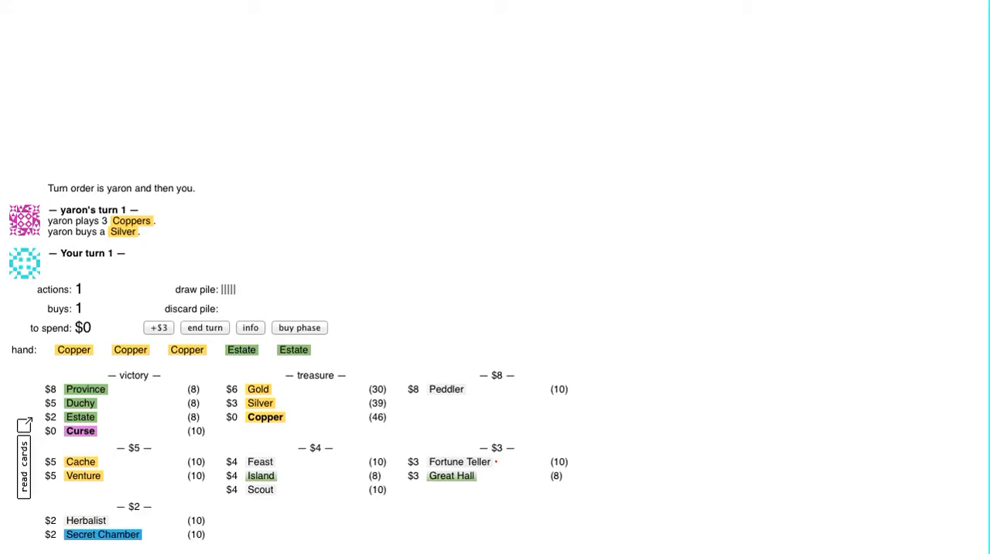
{"action": "mouse_move", "coordinate": [632, 150]}
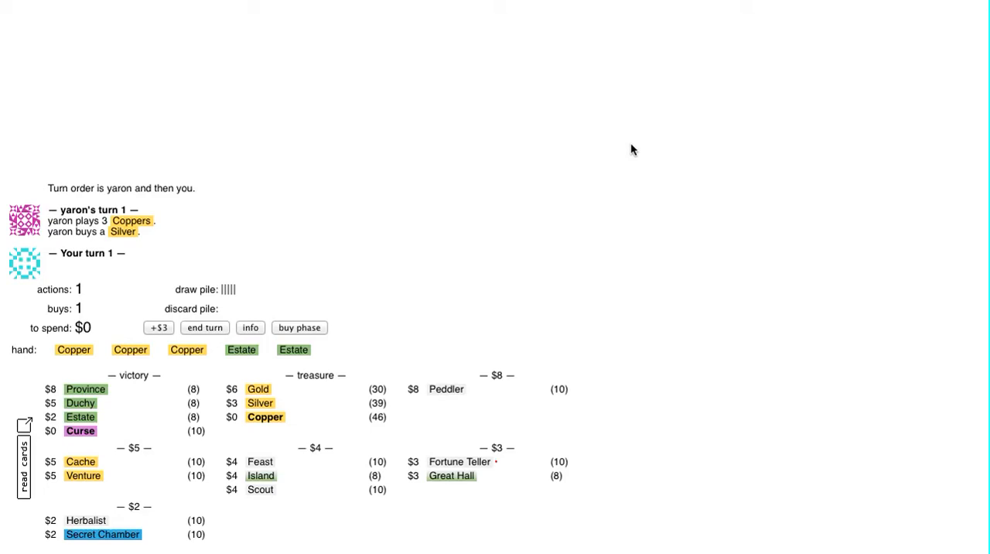
{"action": "mouse_move", "coordinate": [148, 359]}
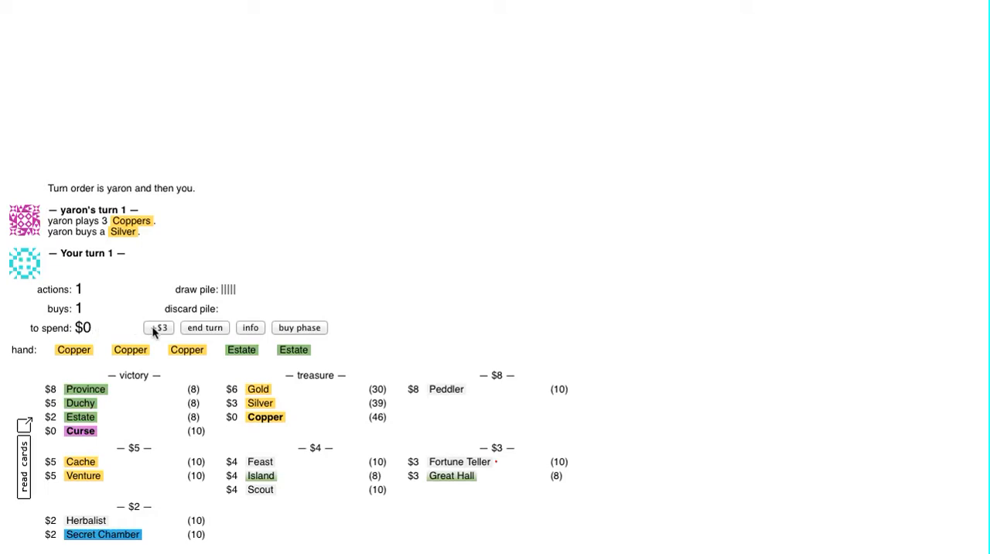
Play all Coppers for $3 toward the turn-1 Fortune Teller buy.
{"action": "left_click", "coordinate": [160, 328]}
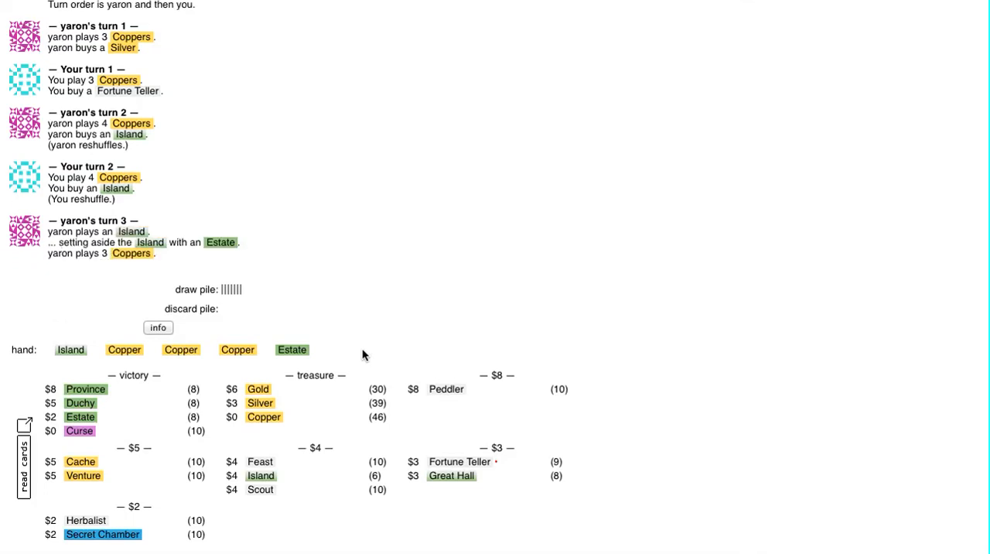
{"action": "mouse_move", "coordinate": [78, 325]}
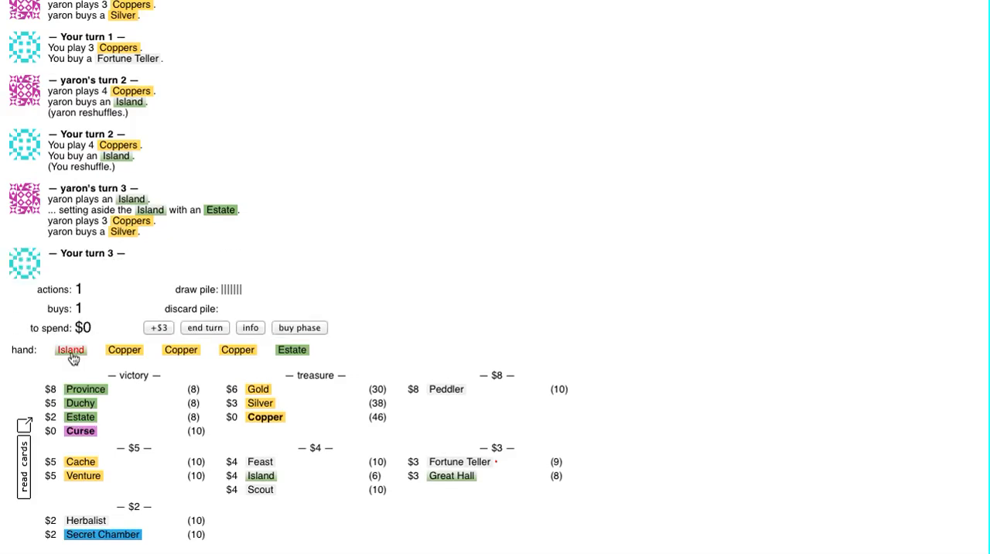
Turn 3: play Island to set aside the Estate and buy a Silver.
{"action": "left_click", "coordinate": [71, 349]}
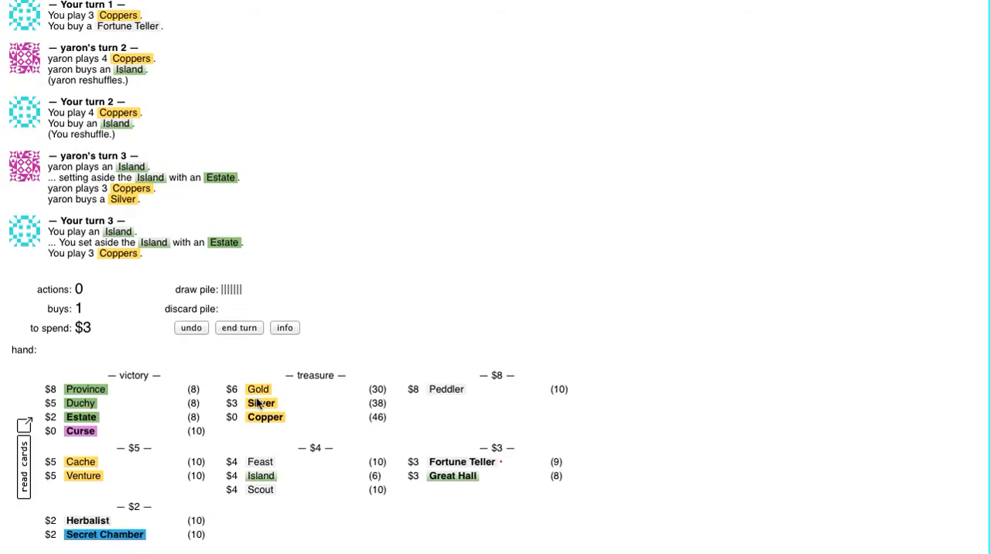
{"action": "left_click", "coordinate": [238, 328]}
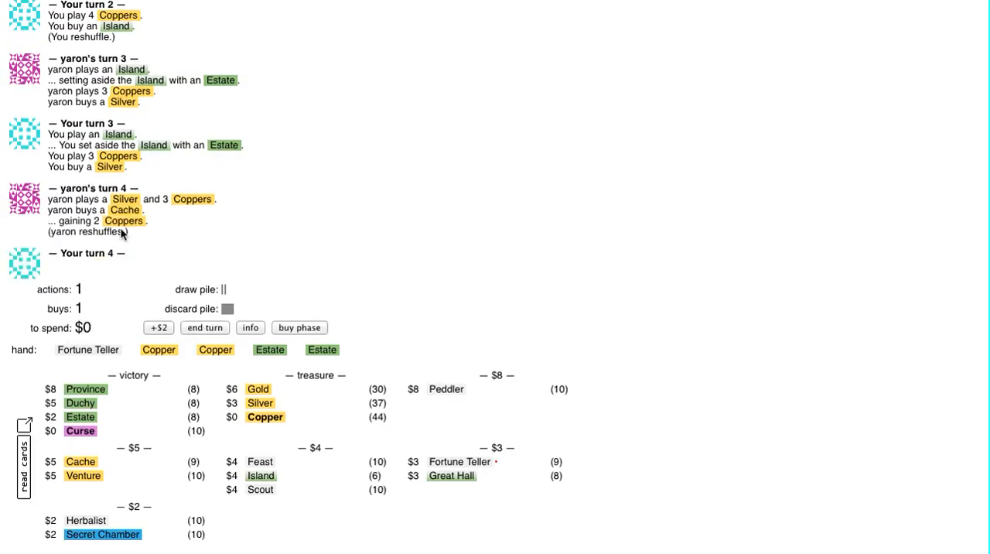
{"action": "mouse_move", "coordinate": [112, 260]}
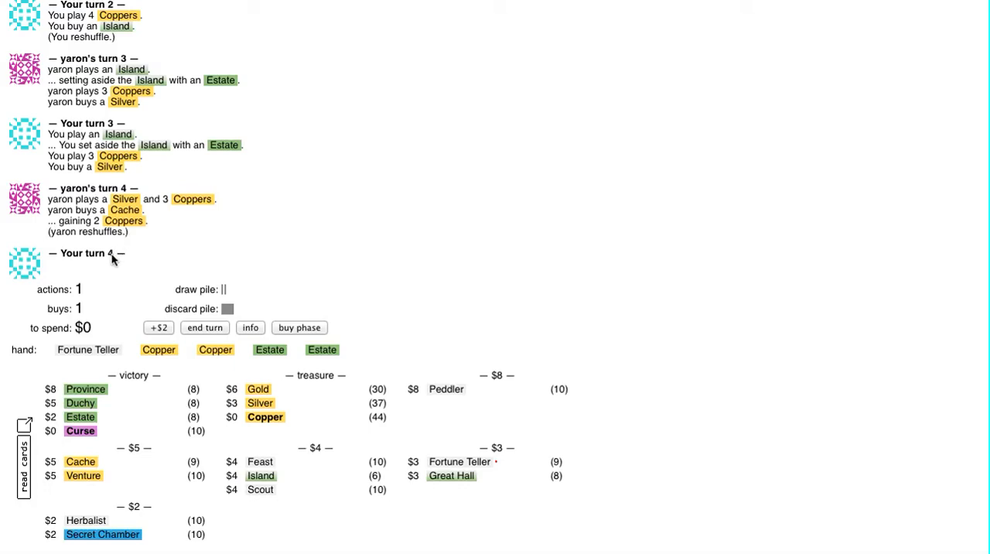
Turns 4-5: play Fortune Teller and Coppers toward the Island and Venture buys.
{"action": "left_click", "coordinate": [87, 349]}
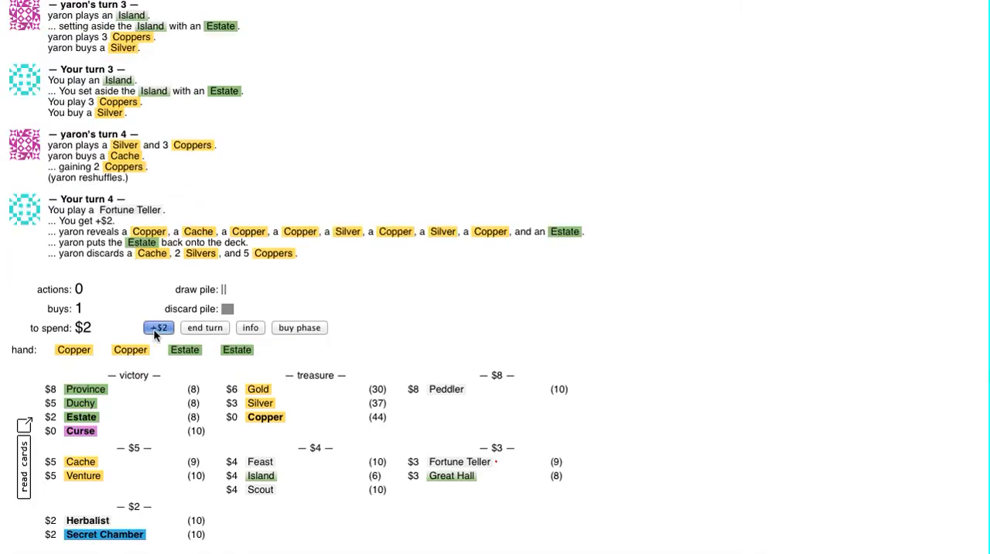
{"action": "left_click", "coordinate": [158, 328]}
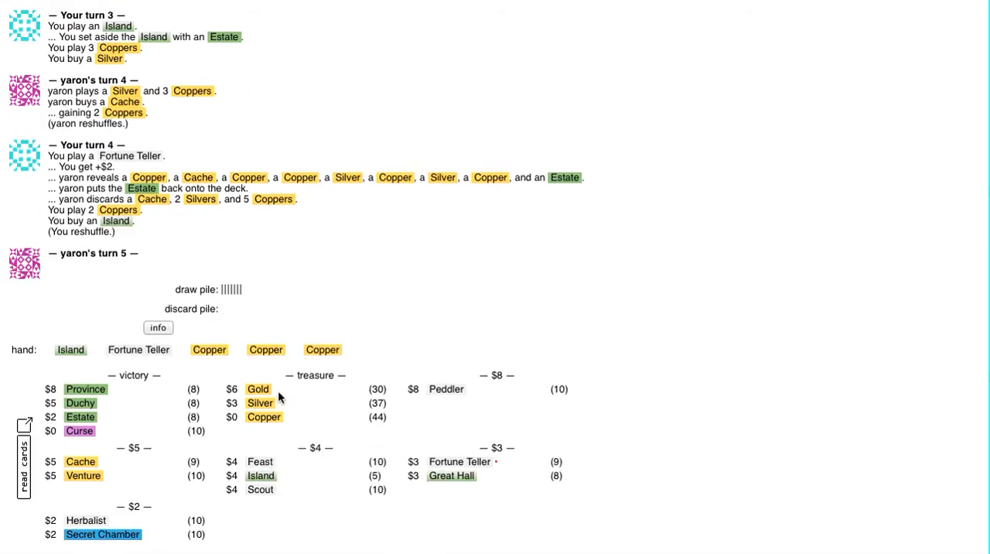
{"action": "mouse_move", "coordinate": [311, 306]}
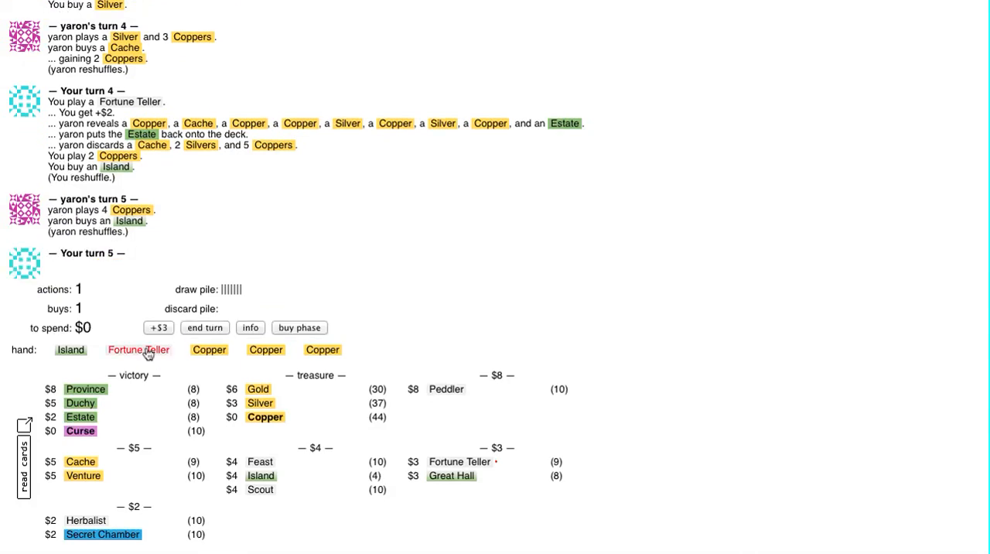
{"action": "left_click", "coordinate": [138, 350]}
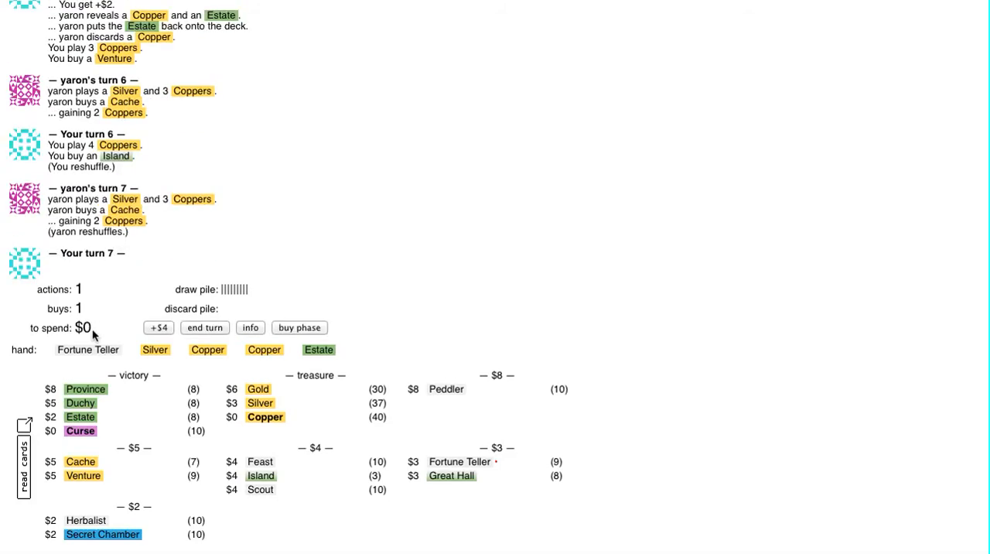
{"action": "mouse_move", "coordinate": [86, 350]}
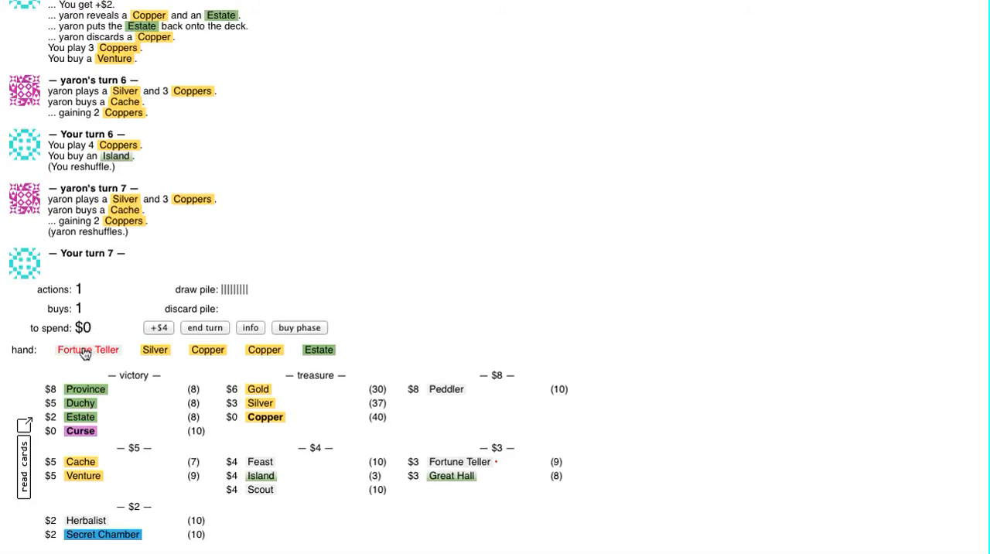
Play Fortune Teller and buy a Gold with $6 on turn 7, then an Island with $4 on turn 8.
{"action": "left_click", "coordinate": [86, 350]}
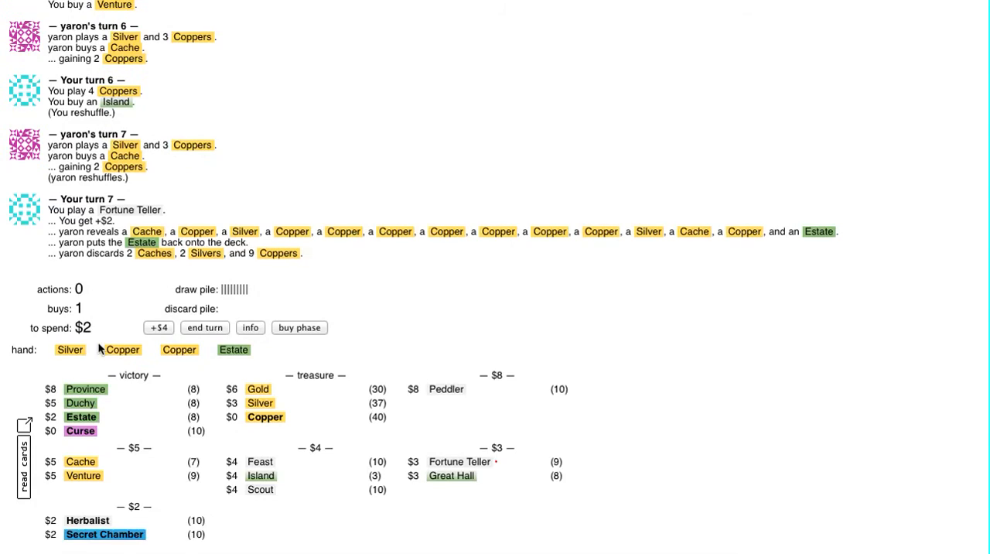
{"action": "mouse_move", "coordinate": [127, 331]}
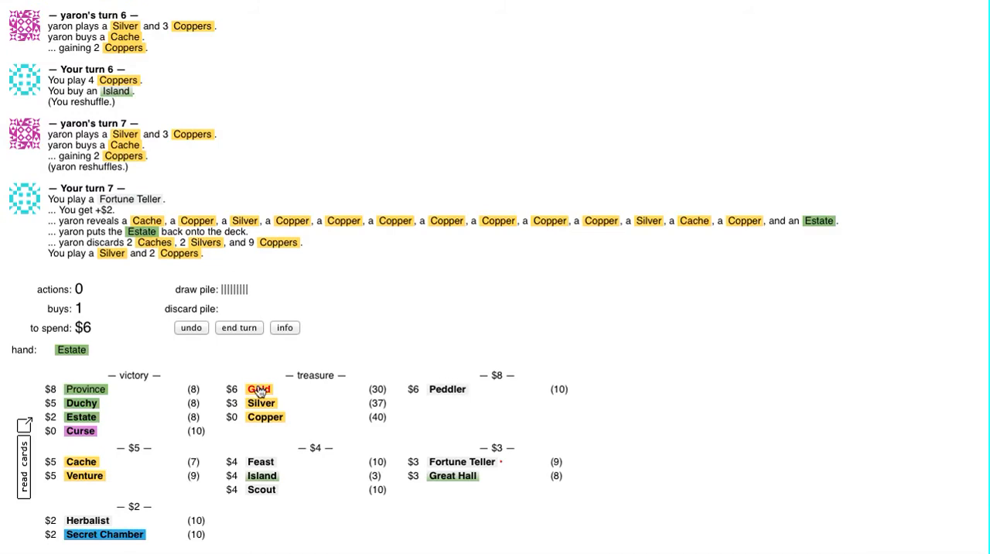
{"action": "left_click", "coordinate": [257, 390]}
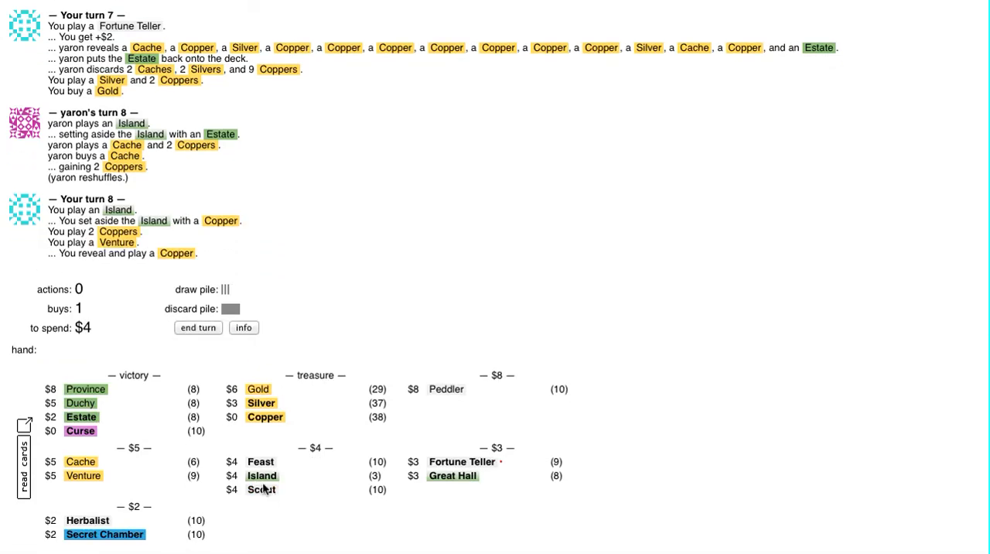
{"action": "left_click", "coordinate": [198, 328]}
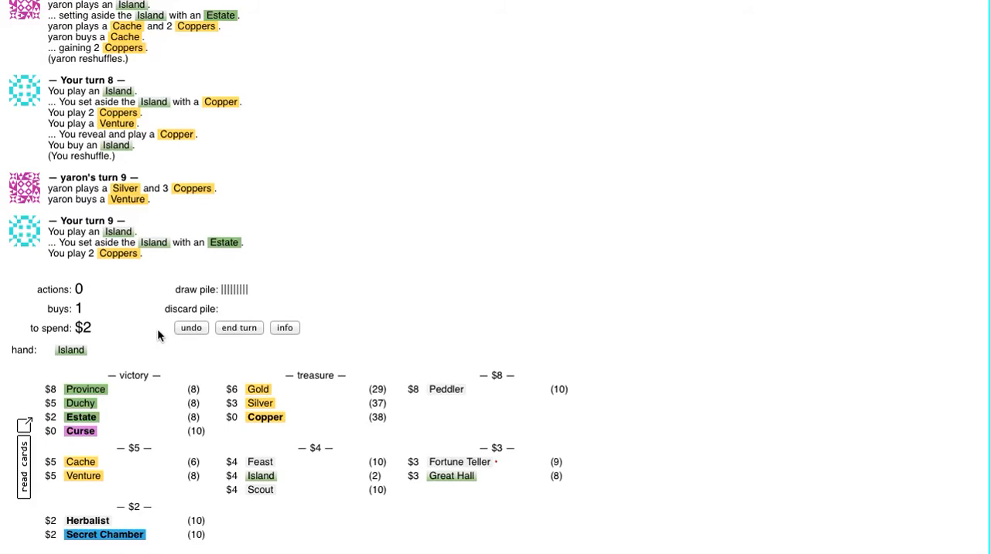
{"action": "mouse_move", "coordinate": [87, 520]}
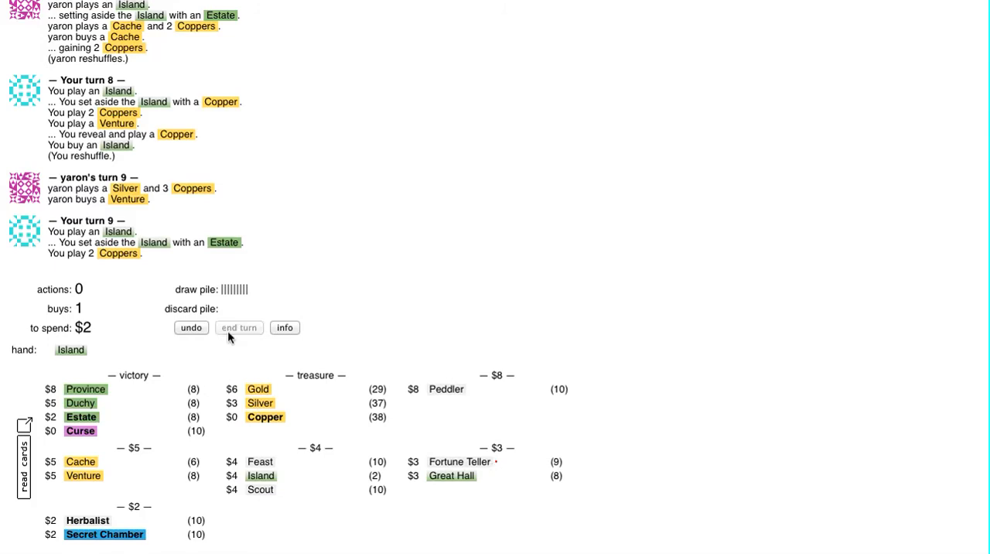
End turn 9, review the score summary, and buy a Gold with $7 on turn 10.
{"action": "left_click", "coordinate": [238, 328]}
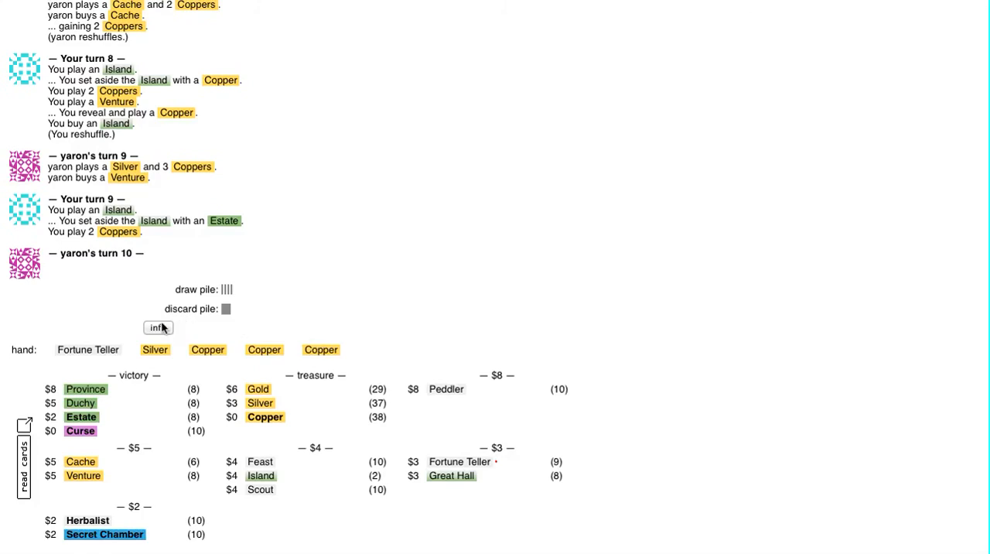
{"action": "left_click", "coordinate": [157, 328]}
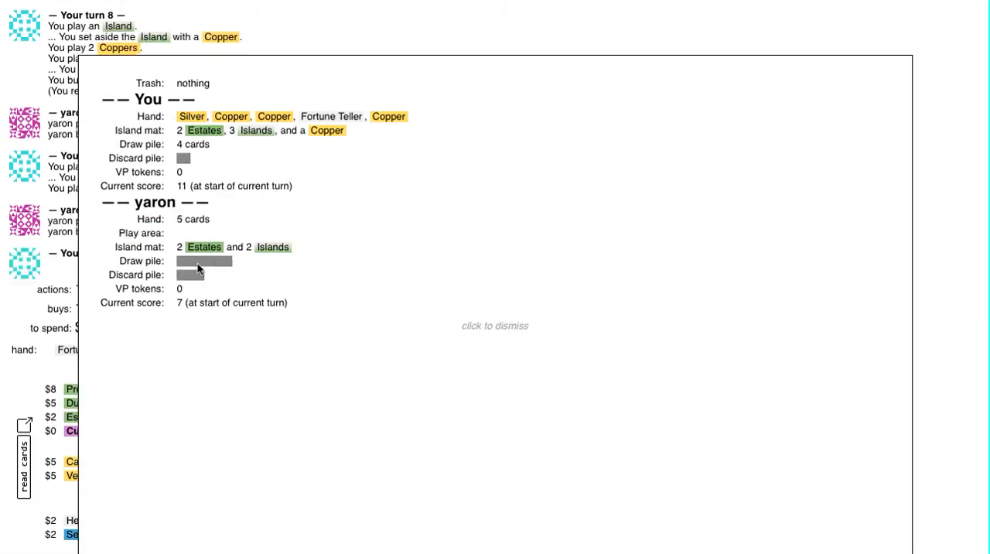
{"action": "mouse_move", "coordinate": [224, 275]}
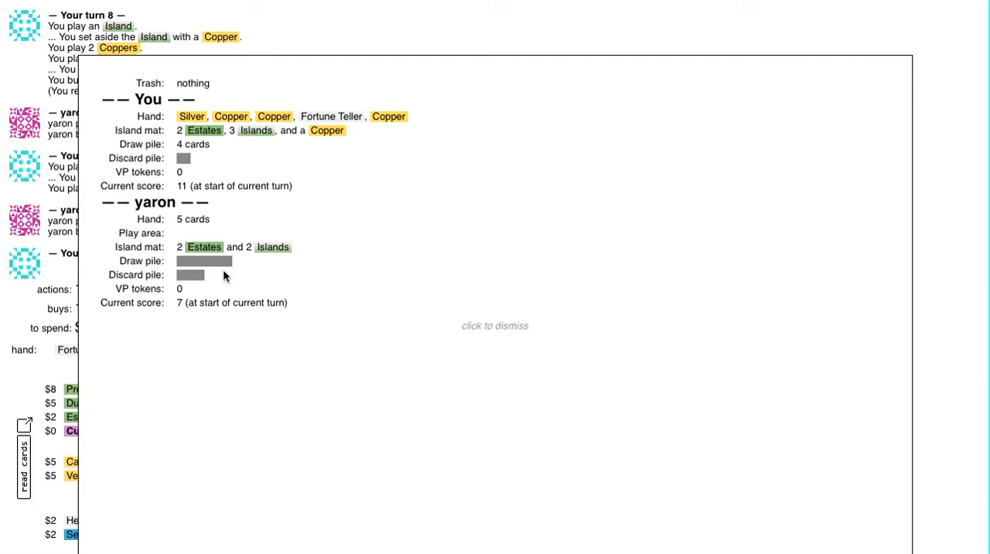
{"action": "left_click", "coordinate": [495, 325]}
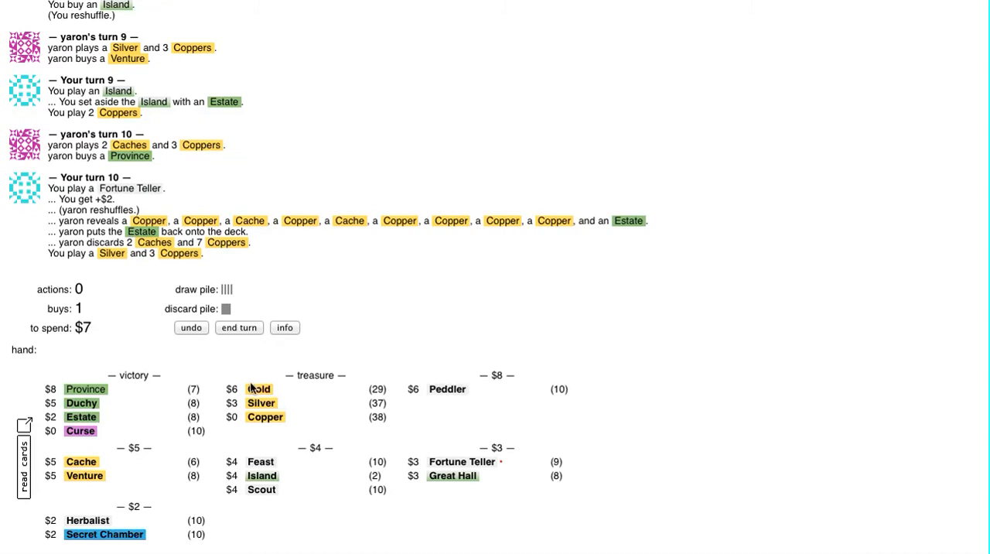
{"action": "left_click", "coordinate": [257, 388]}
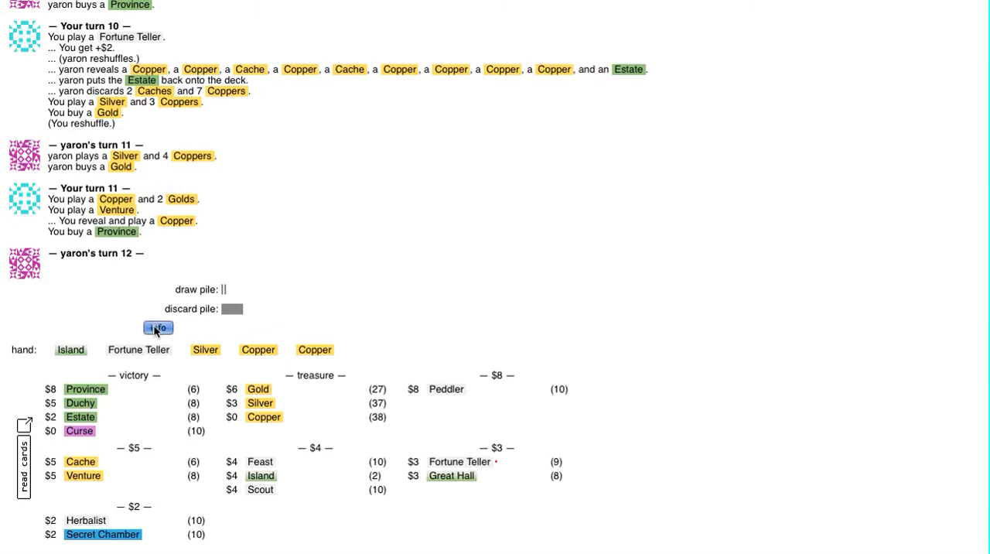
Play Fortune Teller on turn 12 while checking the game overview between turns through turn 14.
{"action": "left_click", "coordinate": [158, 328]}
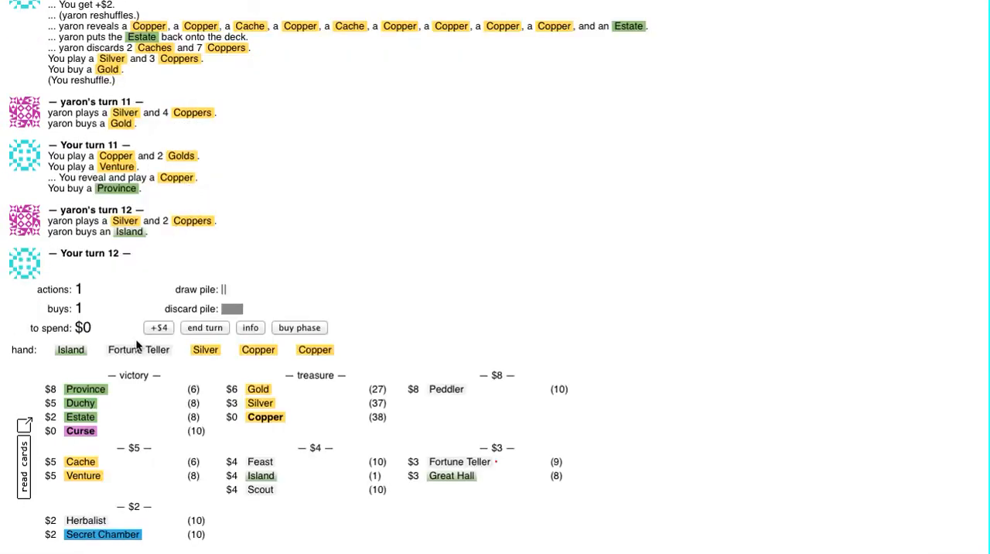
{"action": "mouse_move", "coordinate": [139, 350]}
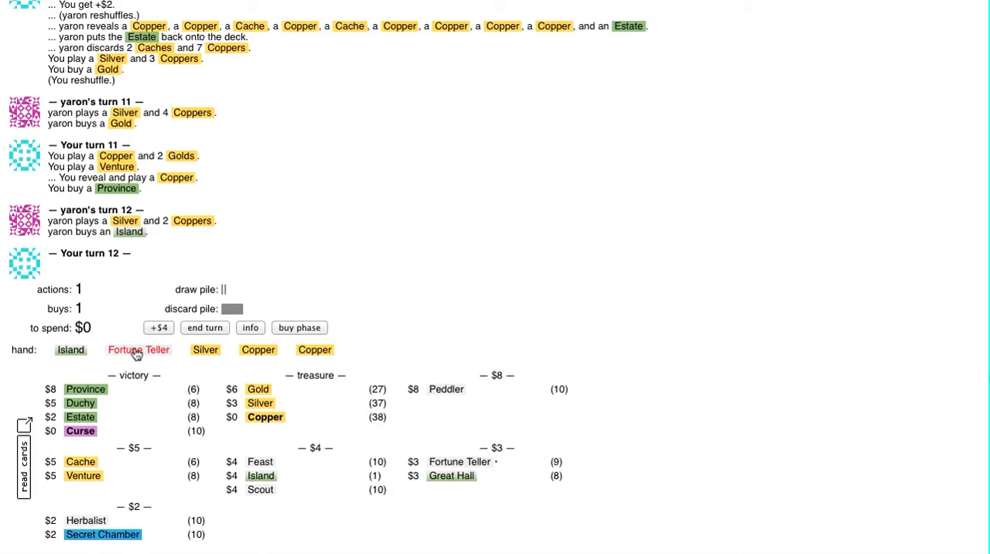
{"action": "left_click", "coordinate": [139, 350]}
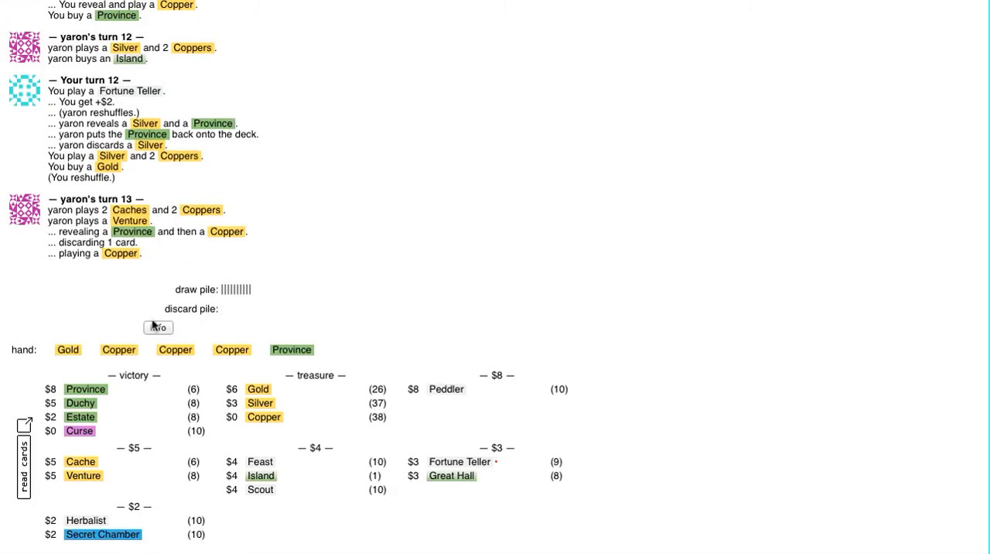
{"action": "mouse_move", "coordinate": [139, 340]}
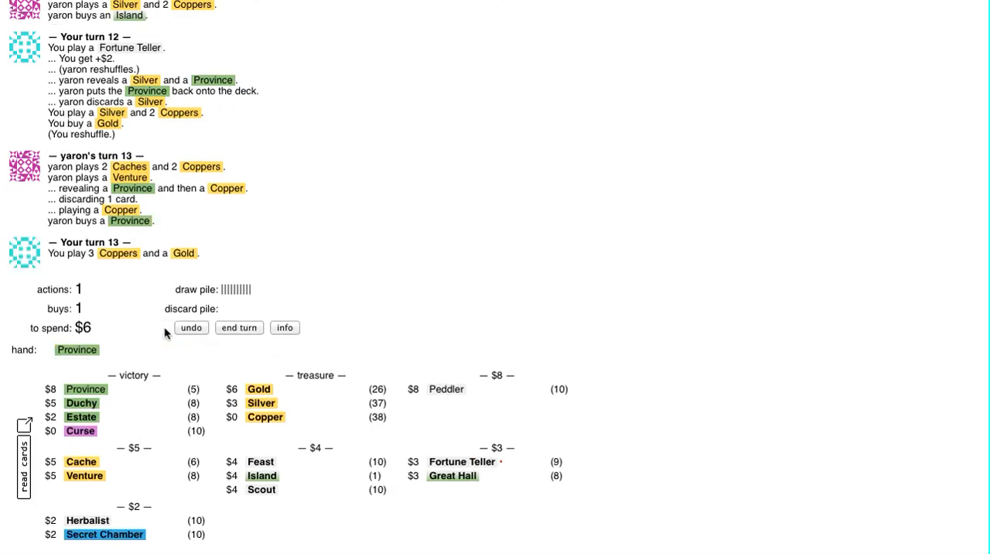
{"action": "left_click", "coordinate": [285, 328]}
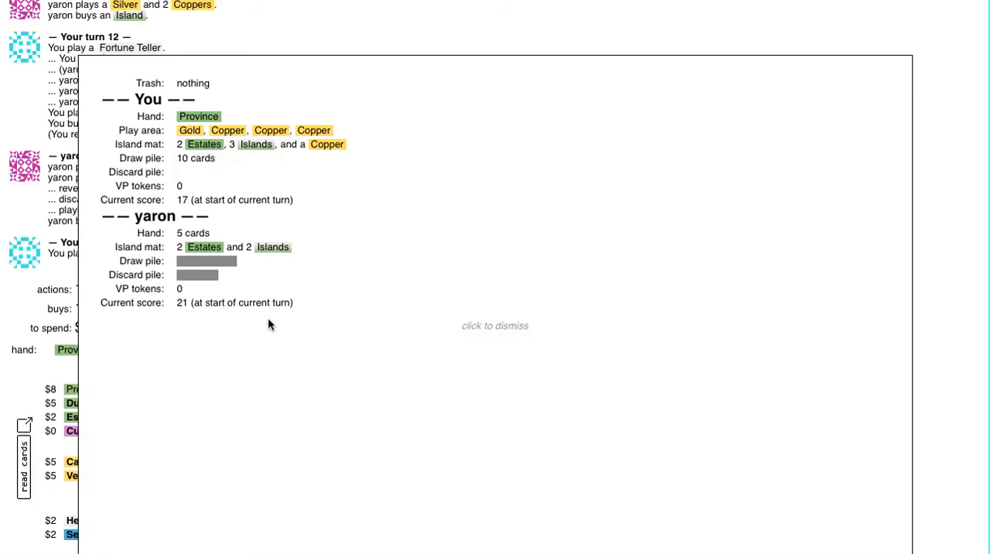
{"action": "left_click", "coordinate": [495, 325]}
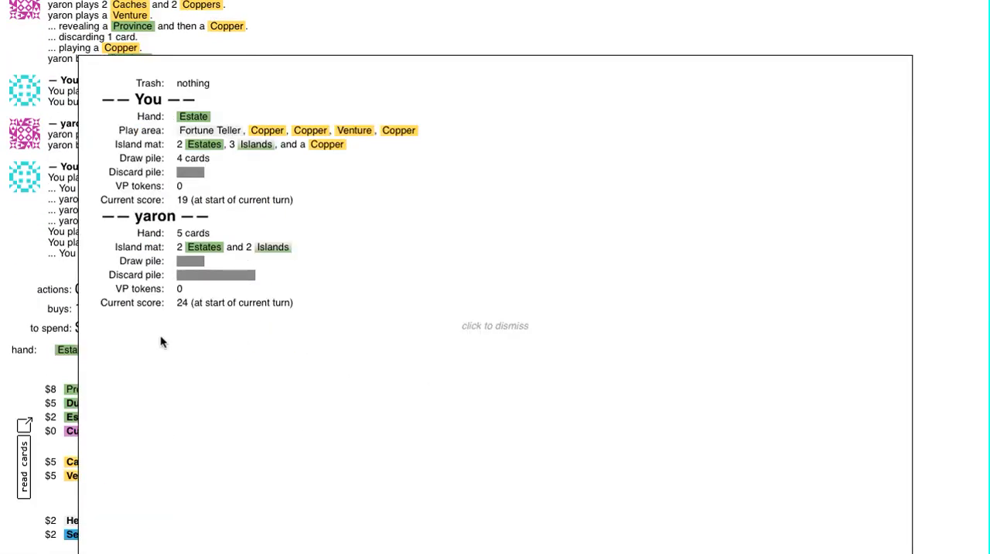
{"action": "left_click", "coordinate": [495, 325]}
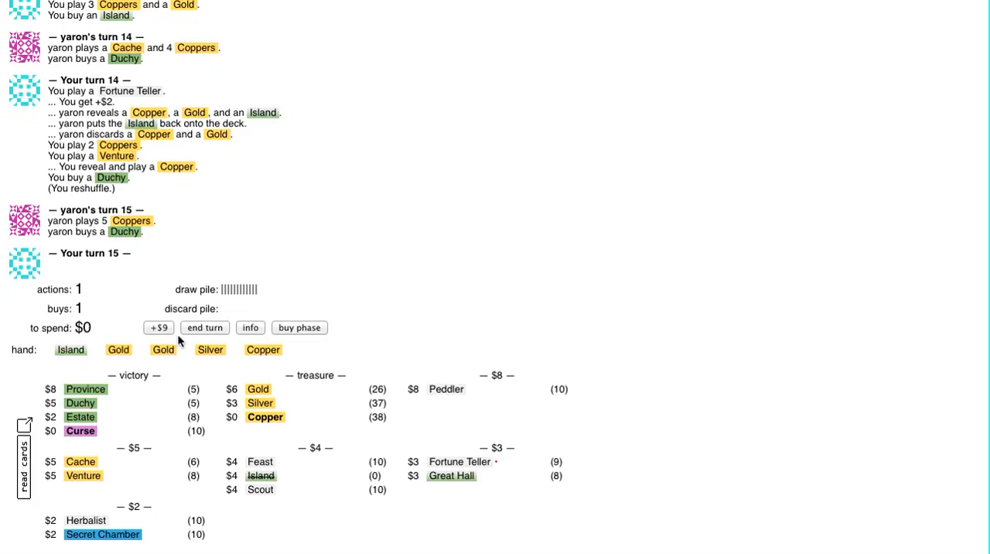
Turn 15: play Island and treasures for a Province; turn 16: Fortune Teller and buy a Great Hall.
{"action": "left_click", "coordinate": [71, 350]}
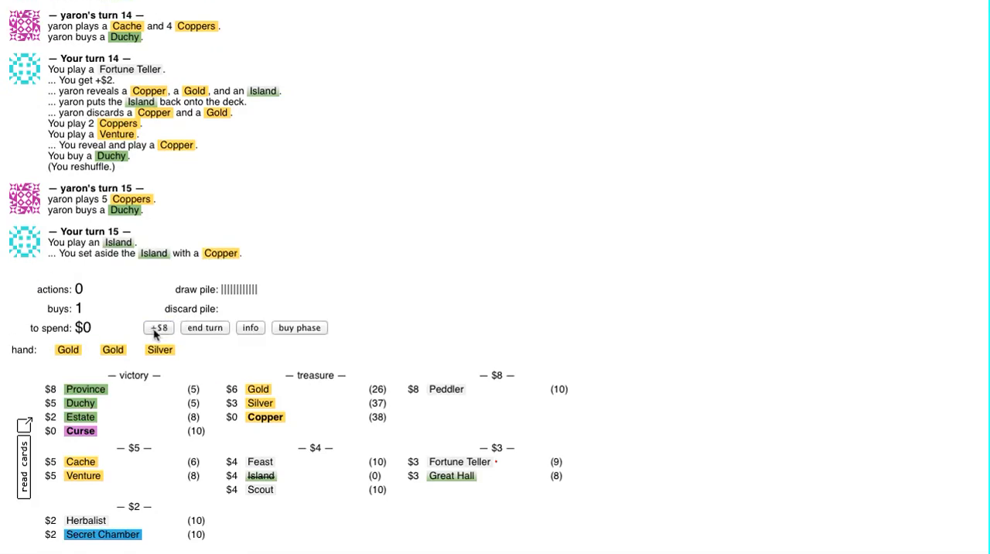
{"action": "left_click", "coordinate": [158, 328]}
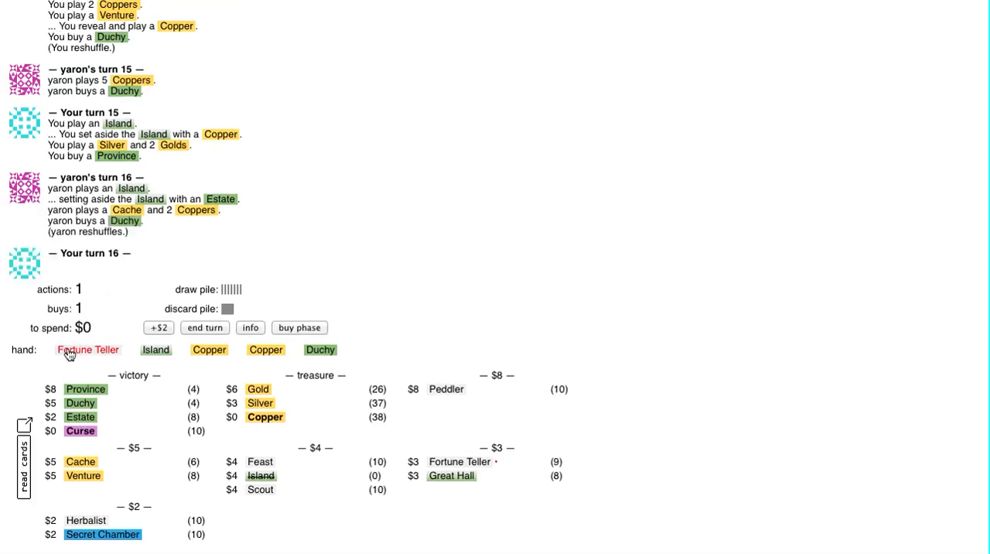
{"action": "left_click", "coordinate": [87, 349]}
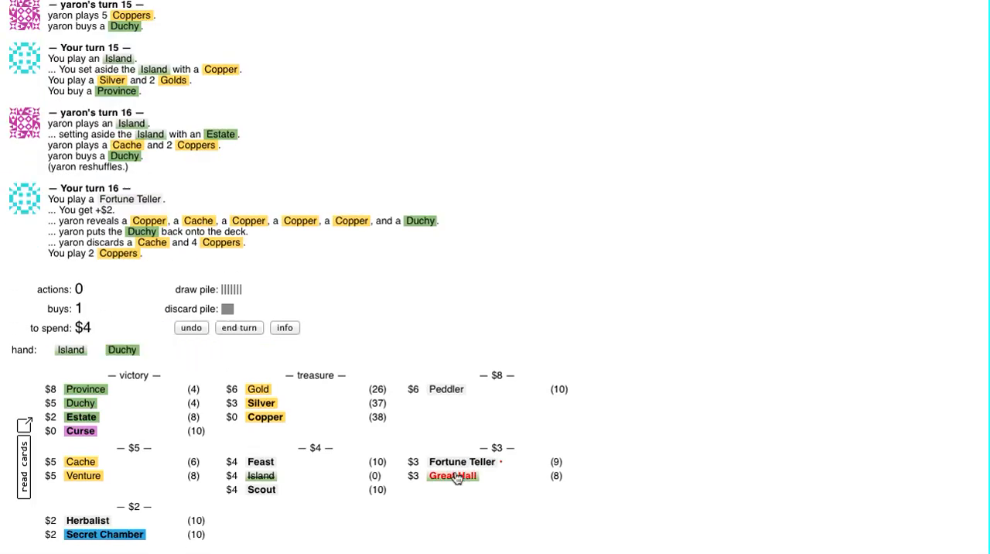
{"action": "left_click", "coordinate": [451, 475]}
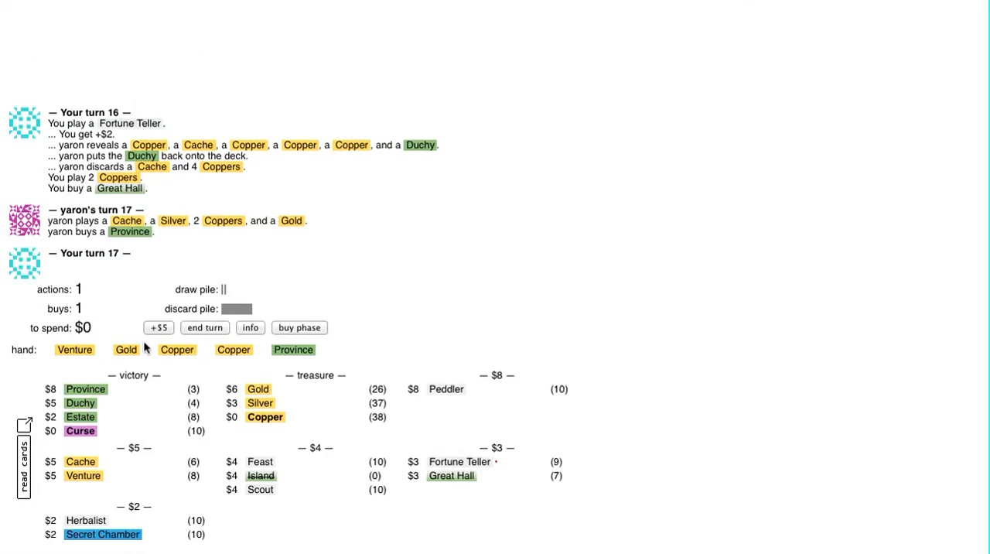
Turn 17: play Coppers, Gold and Venture and buy a card with $7.
{"action": "left_click", "coordinate": [157, 328]}
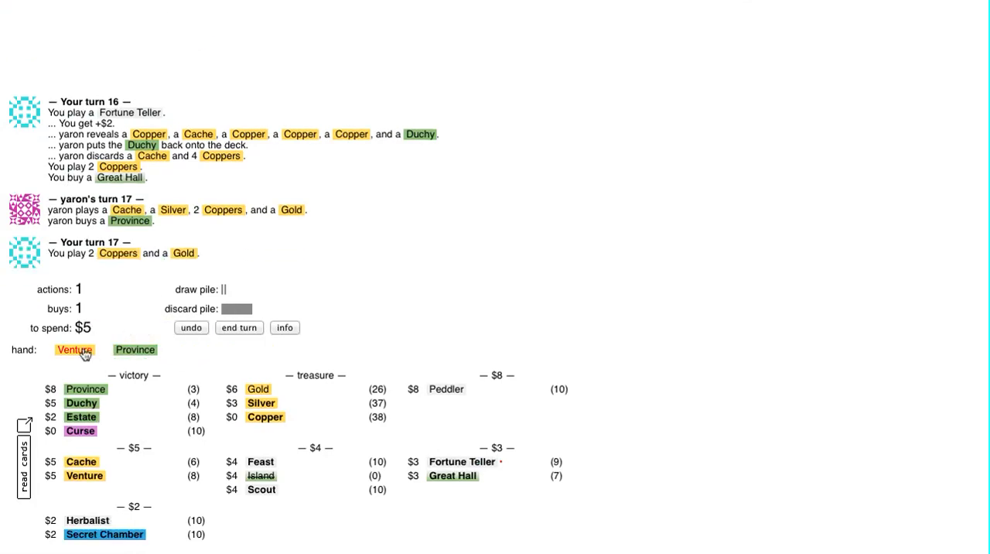
{"action": "left_click", "coordinate": [74, 349]}
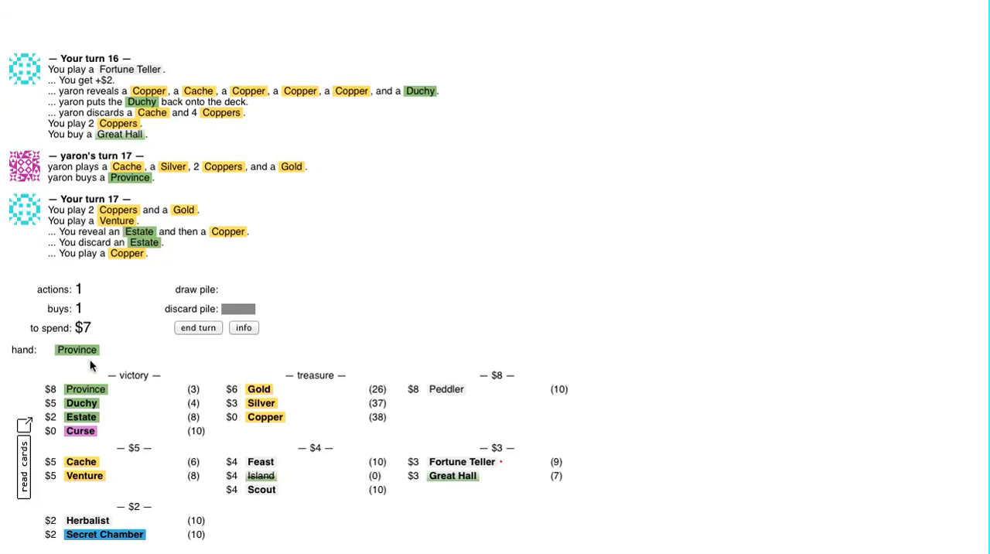
{"action": "left_click", "coordinate": [198, 328]}
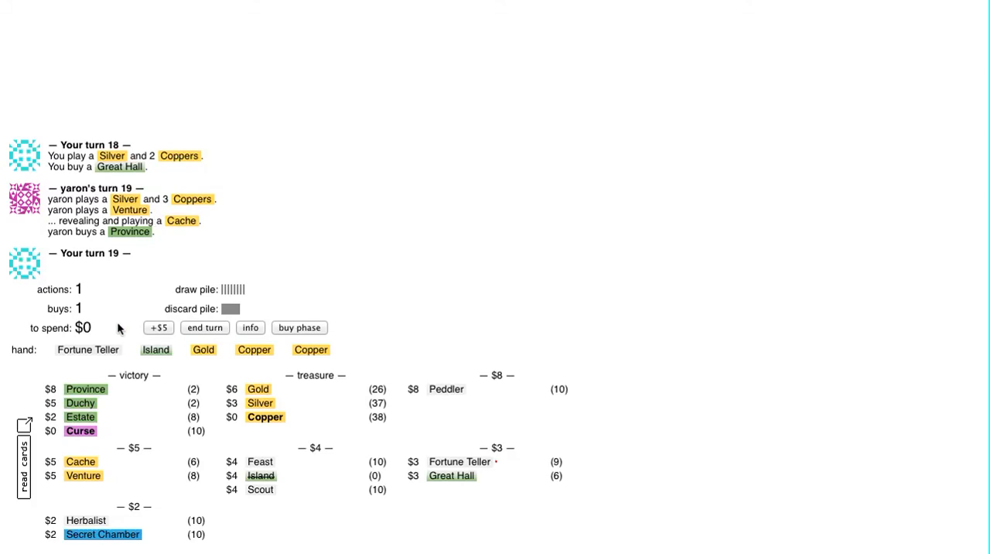
Play Fortune Teller on turn 19 and Great Hall on turn 20 toward the two Duchy buys.
{"action": "left_click", "coordinate": [87, 350]}
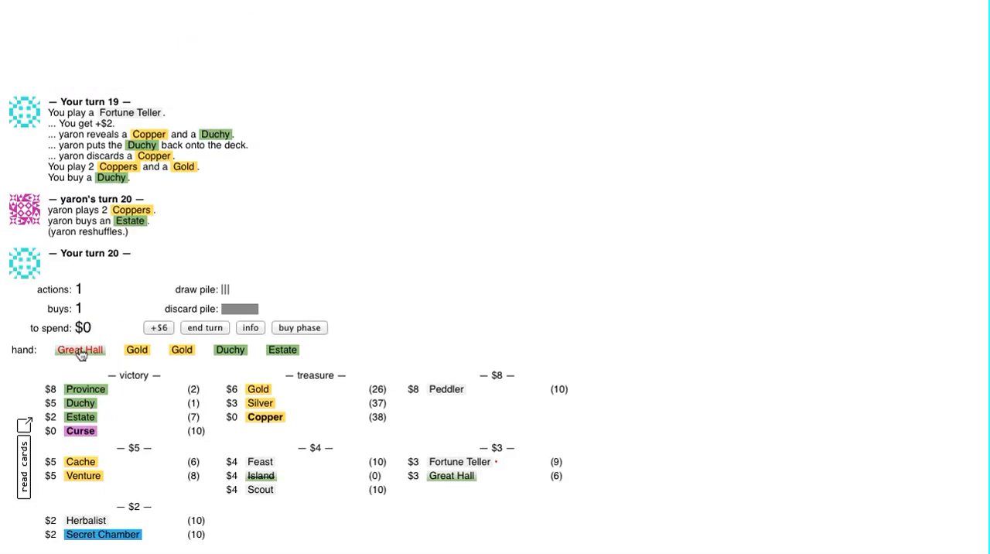
{"action": "left_click", "coordinate": [81, 349]}
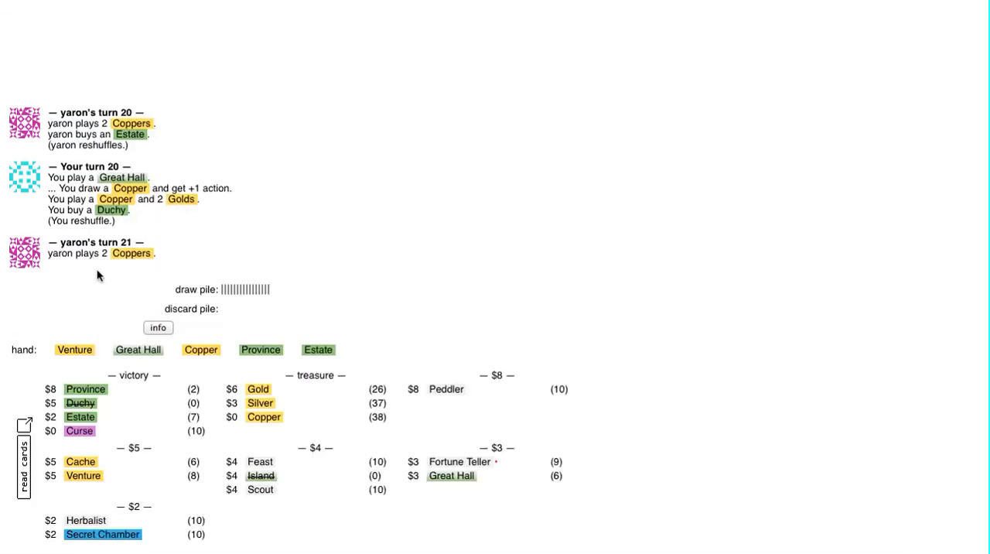
{"action": "mouse_move", "coordinate": [124, 342]}
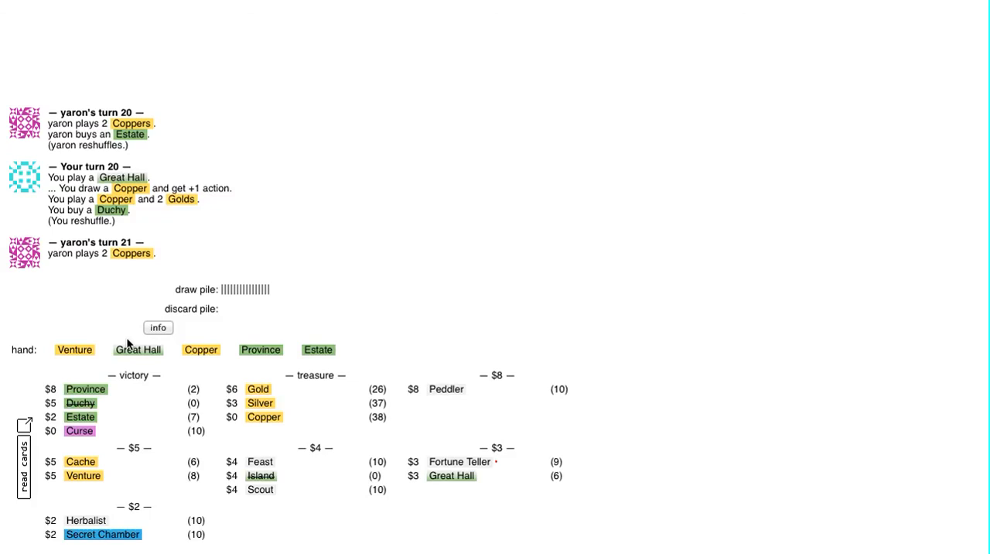
{"action": "mouse_move", "coordinate": [127, 354]}
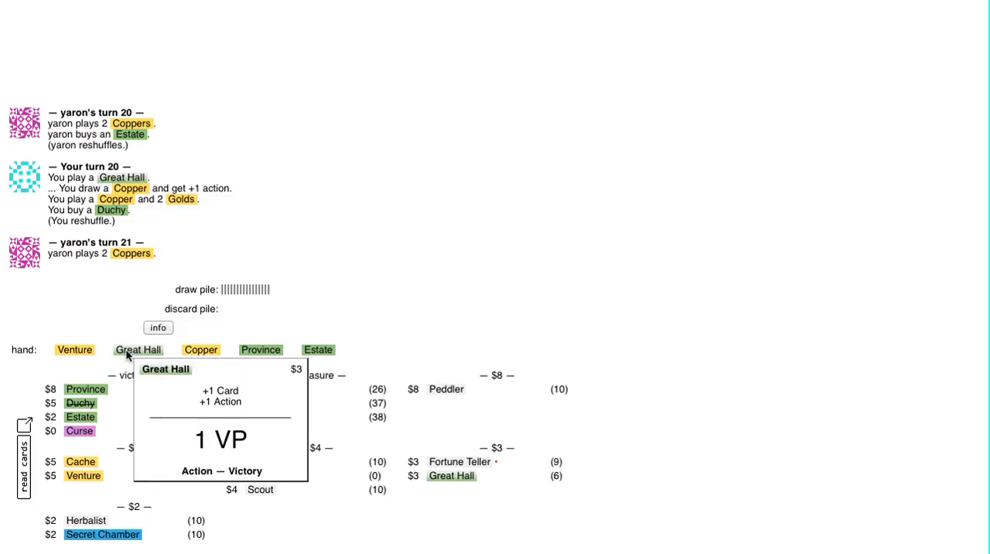
{"action": "mouse_move", "coordinate": [302, 297]}
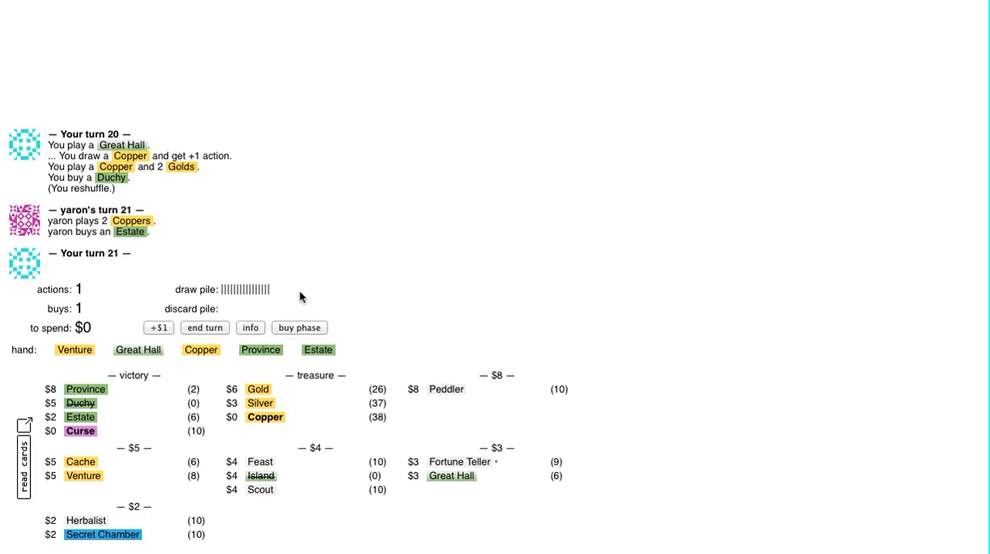
{"action": "mouse_move", "coordinate": [137, 350]}
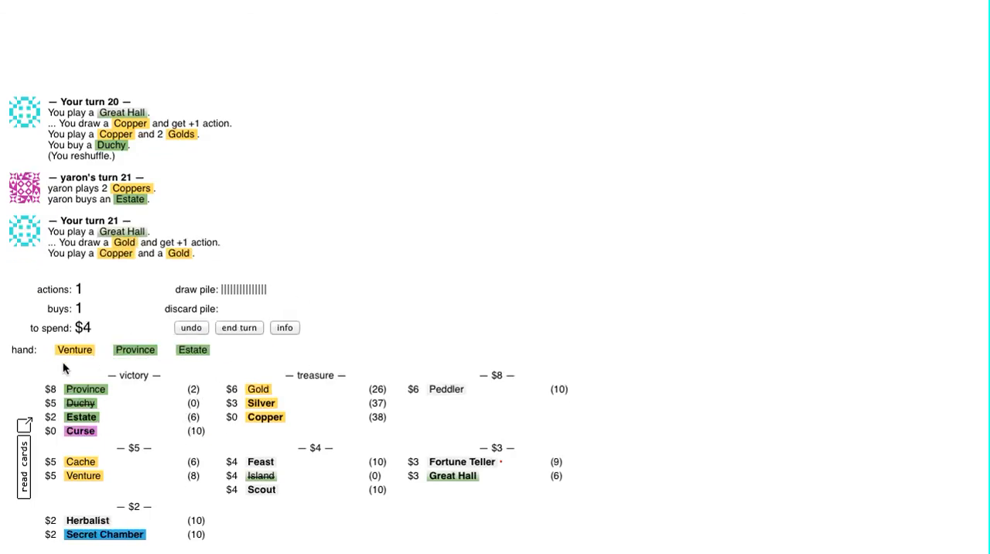
Turn 21: play Venture for a Province; turn 22: play Island setting aside a Duchy.
{"action": "left_click", "coordinate": [285, 328]}
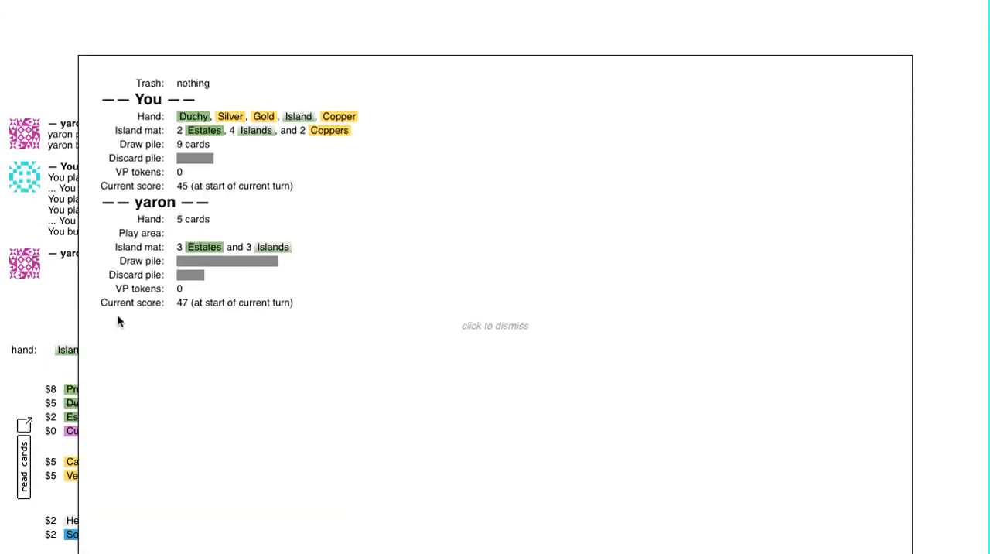
{"action": "left_click", "coordinate": [496, 325]}
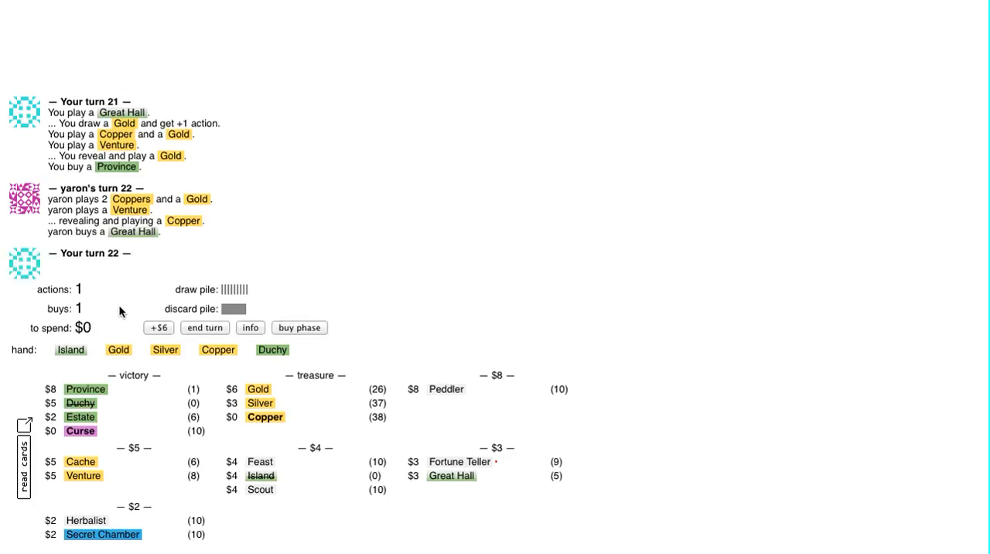
{"action": "mouse_move", "coordinate": [87, 347]}
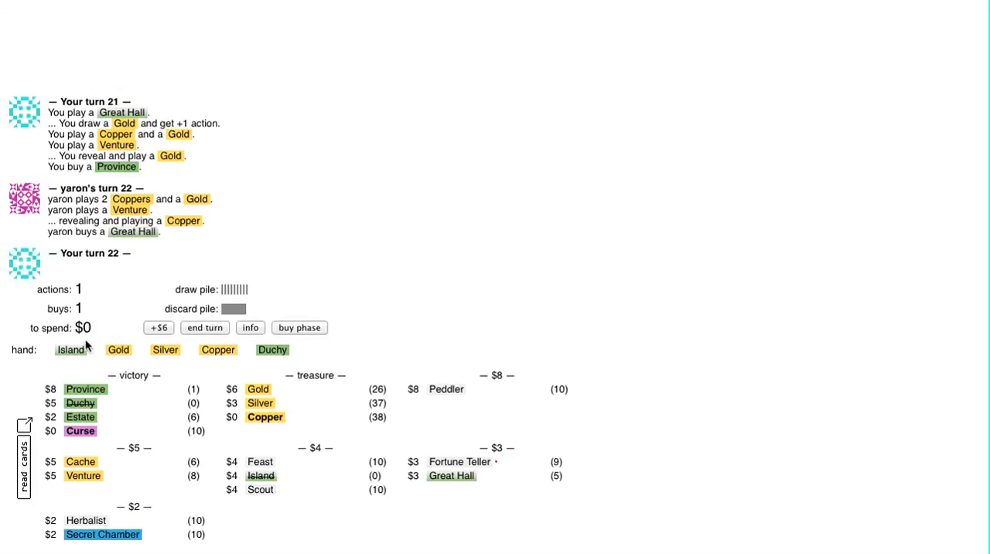
{"action": "left_click", "coordinate": [71, 350]}
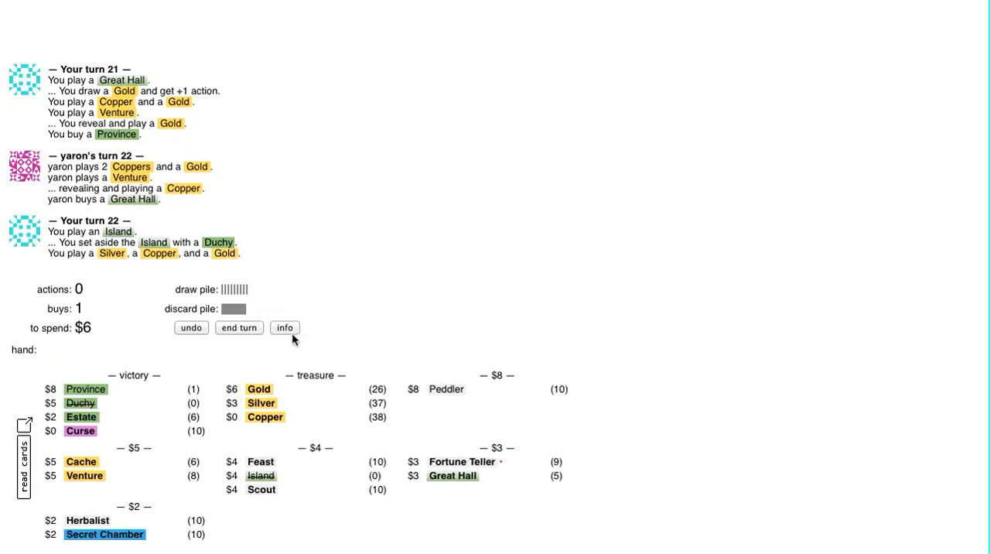
Check the score overview, then play Great Hall on turn 23.
{"action": "left_click", "coordinate": [284, 328]}
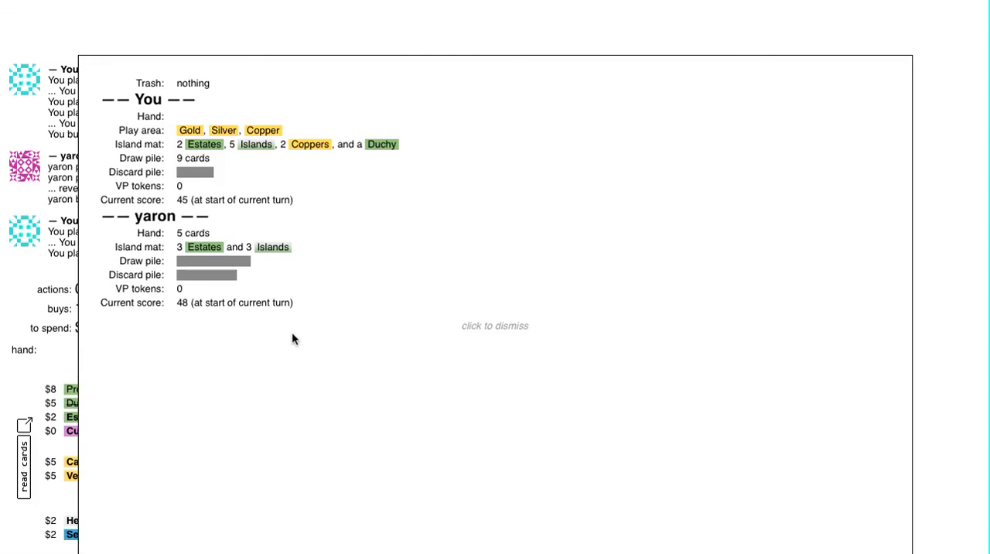
{"action": "left_click", "coordinate": [496, 325]}
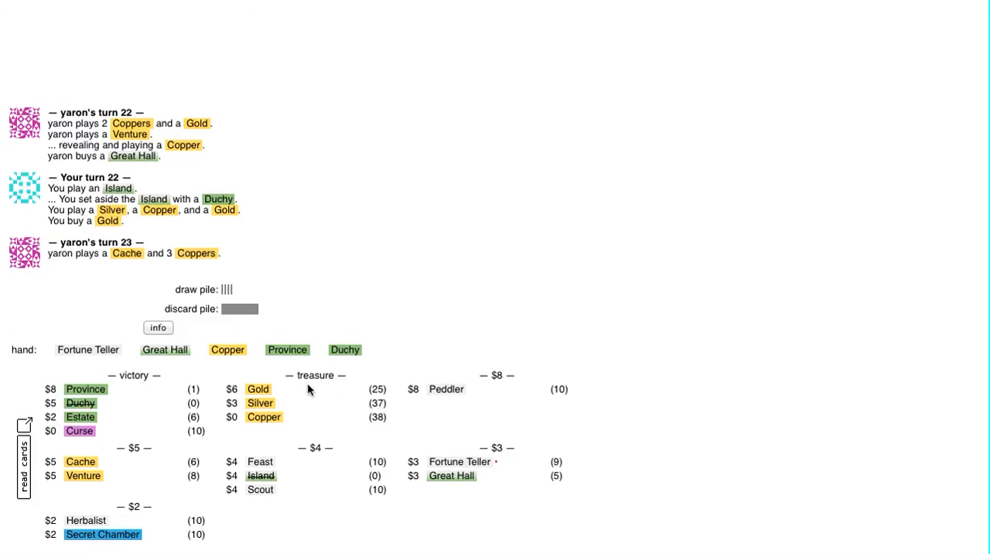
{"action": "mouse_move", "coordinate": [148, 362]}
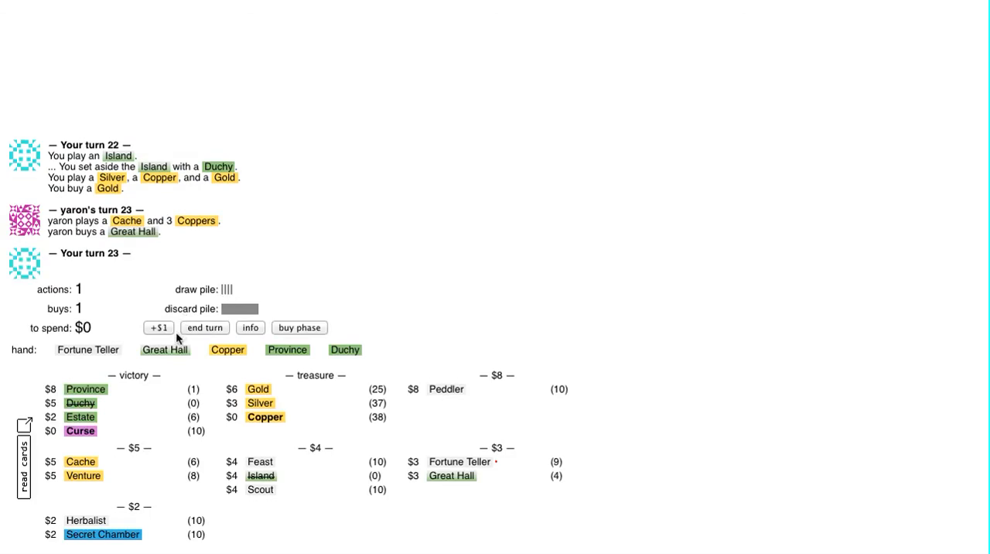
{"action": "left_click", "coordinate": [164, 349]}
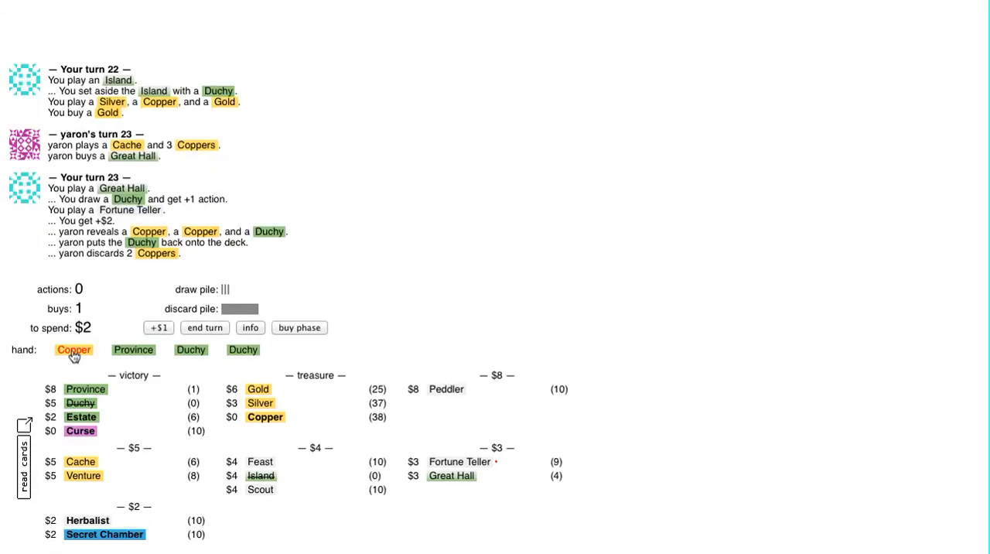